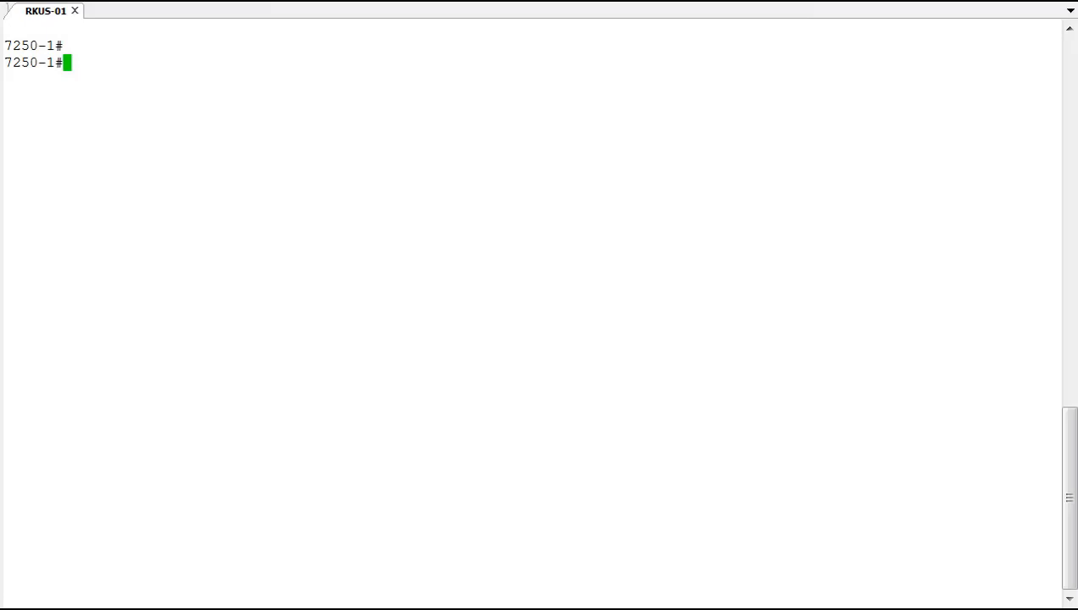
Enter configuration mode and create VLAN 20 named Voice
text(conf t)
text(vl)
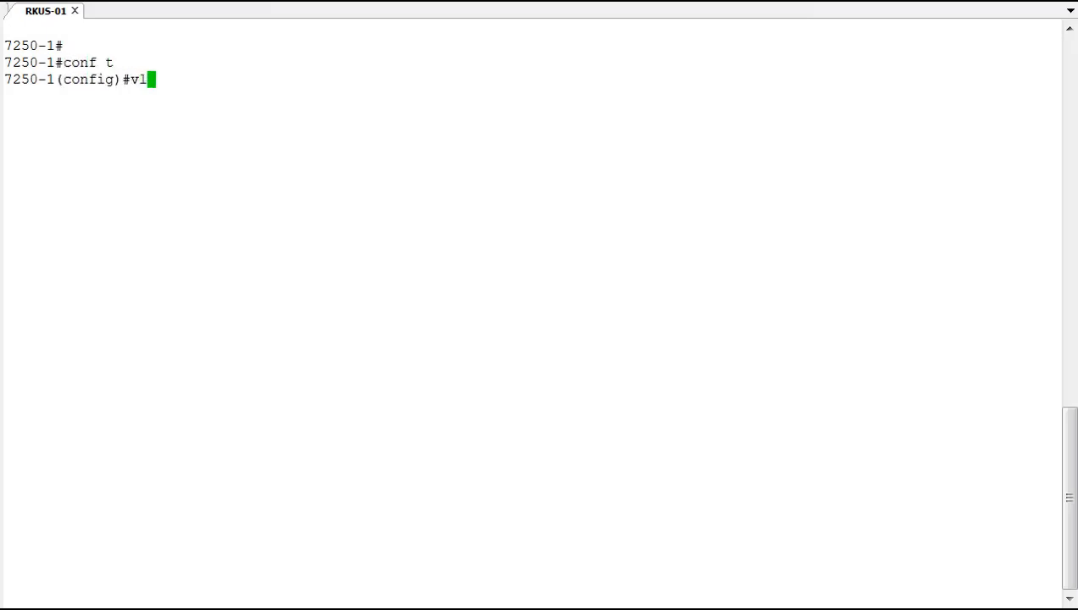
text(an 20 name)
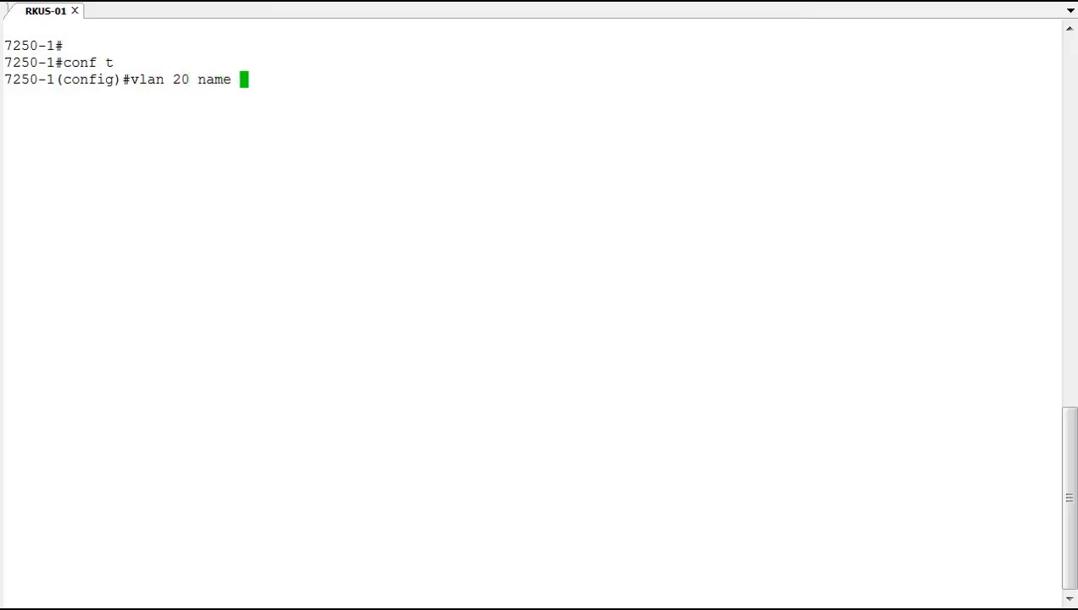
text(Voice)
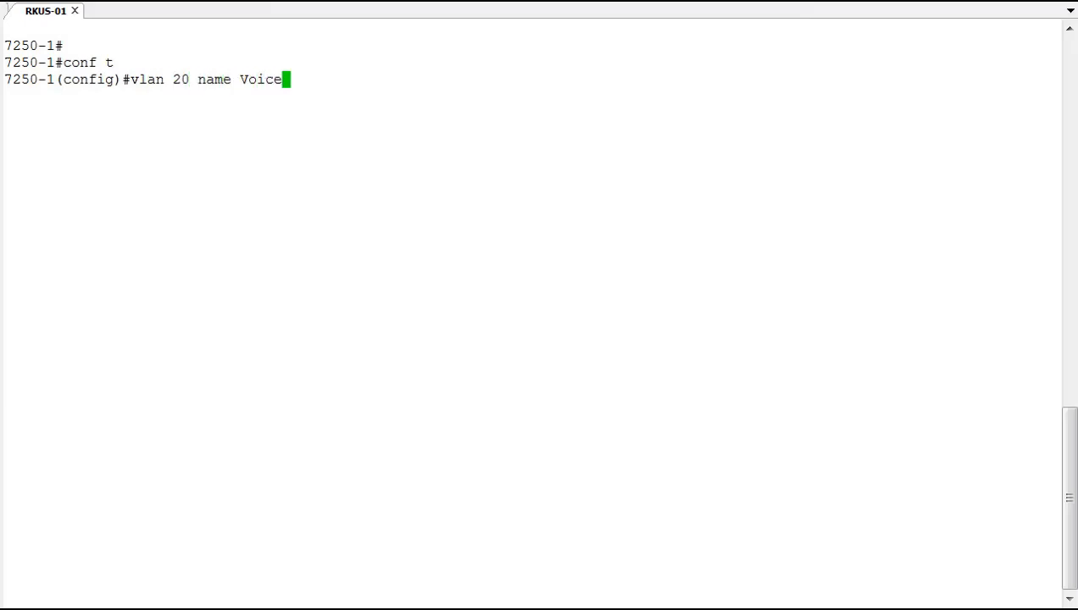
key(Return)
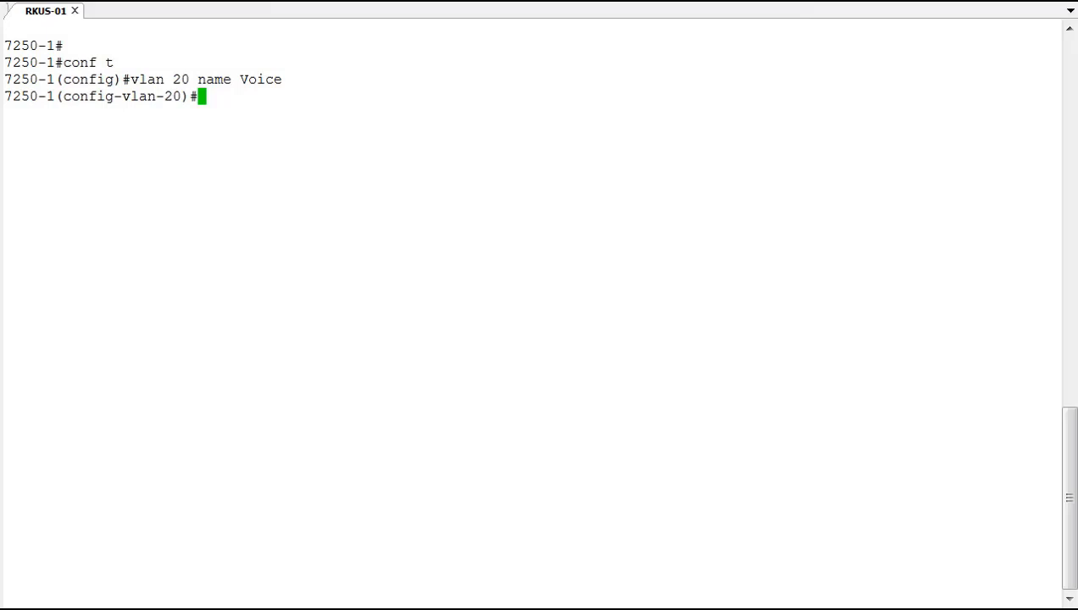
Add port 1/1/1 to VLAN 20 as a tagged port
text(tag)
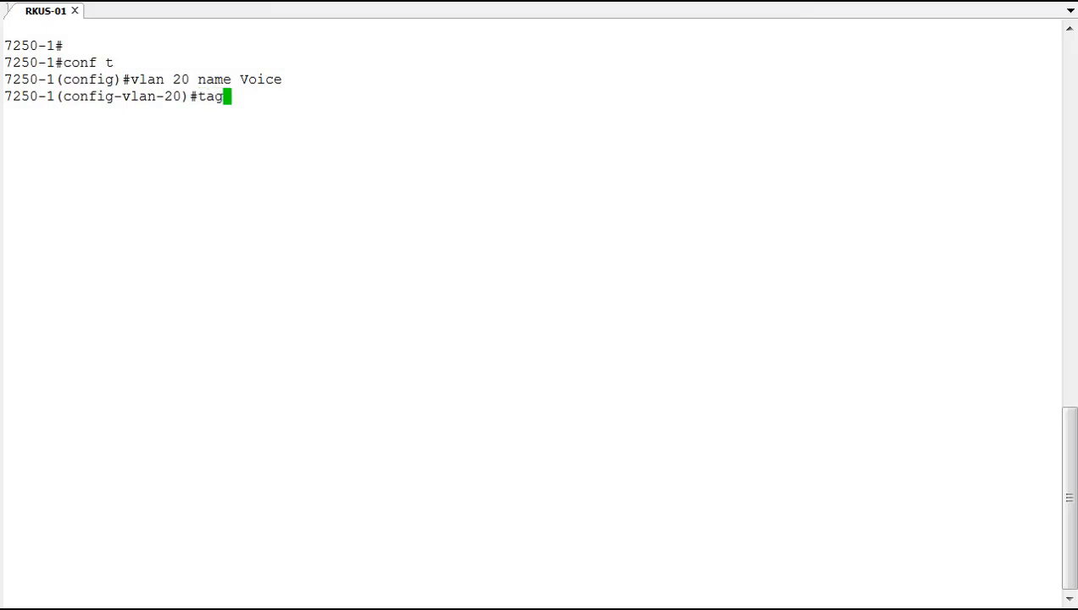
text(ged e 1/1/1)
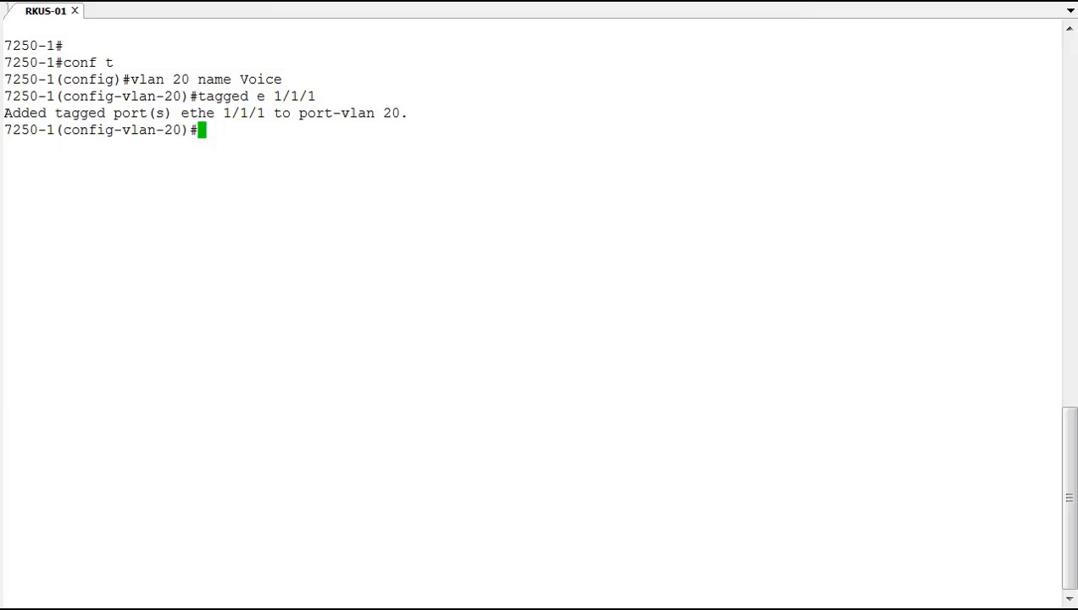
Create VLAN 10 named Data
text(vlan)
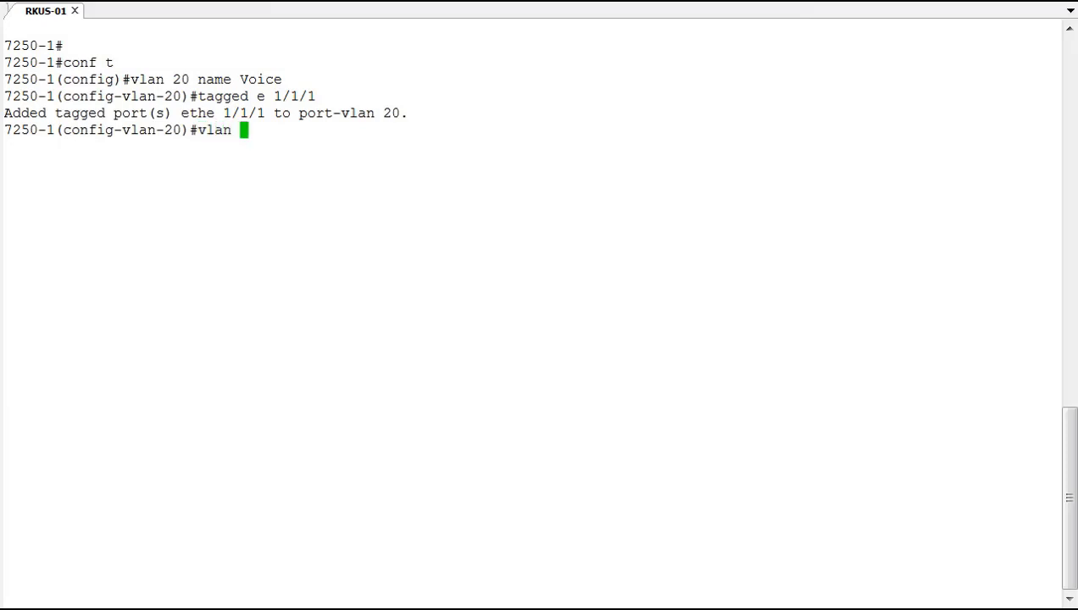
text(10 n)
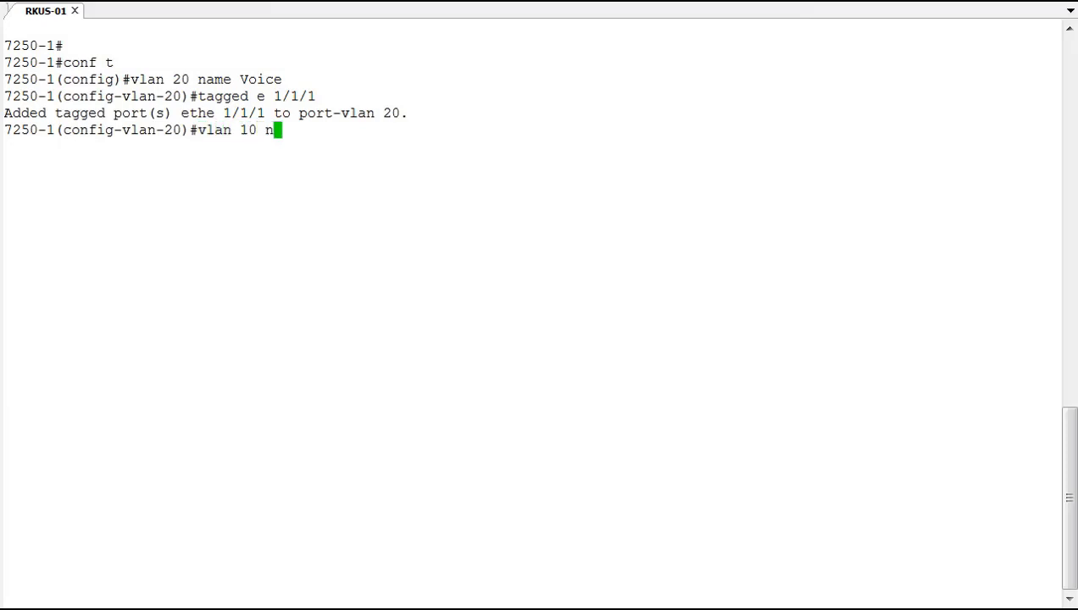
text(ame Data)
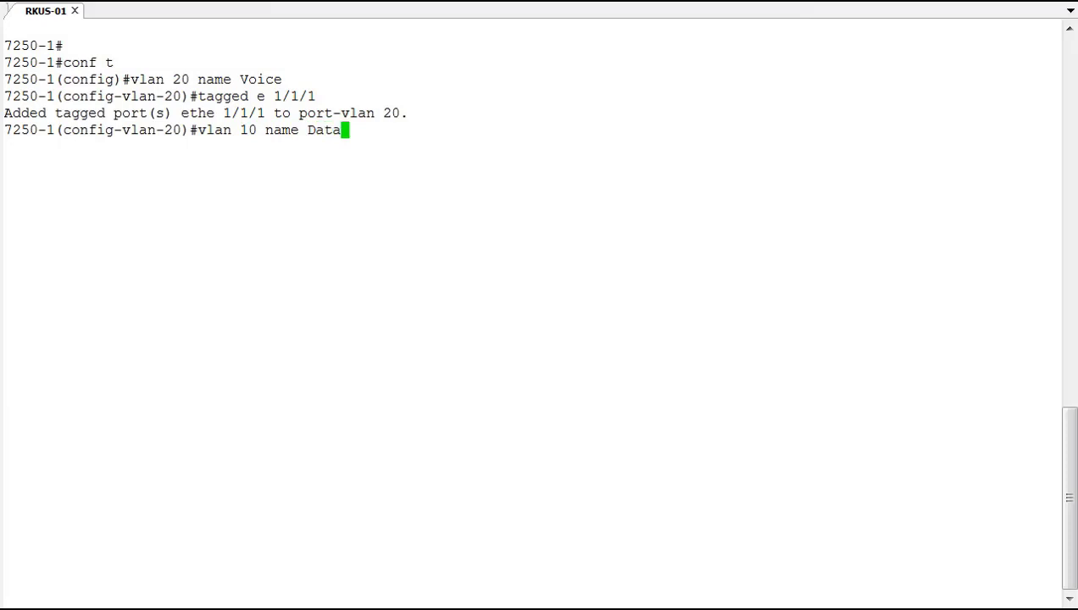
key(Return)
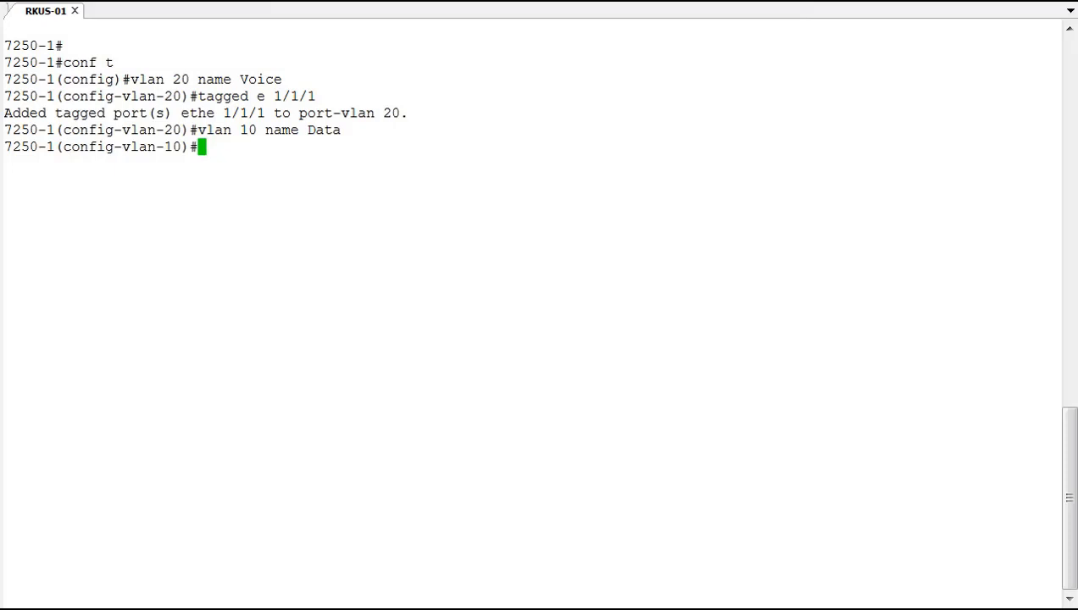
Attempt untag e 1/1/1 in VLAN 10, which fails with a default-VLAN membership error
text(u)
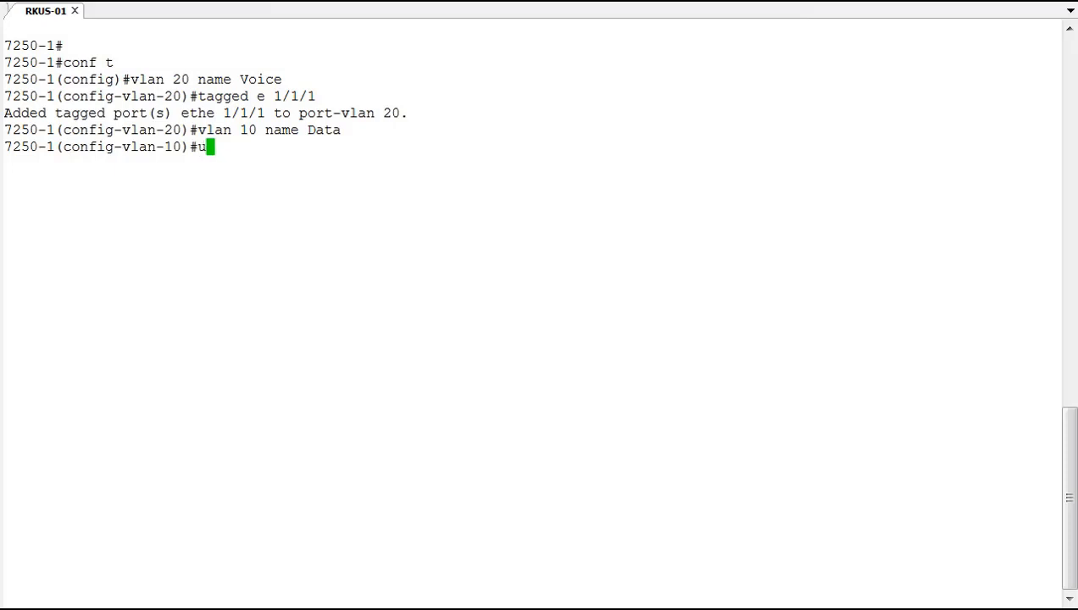
text(ntag e 1/1/1)
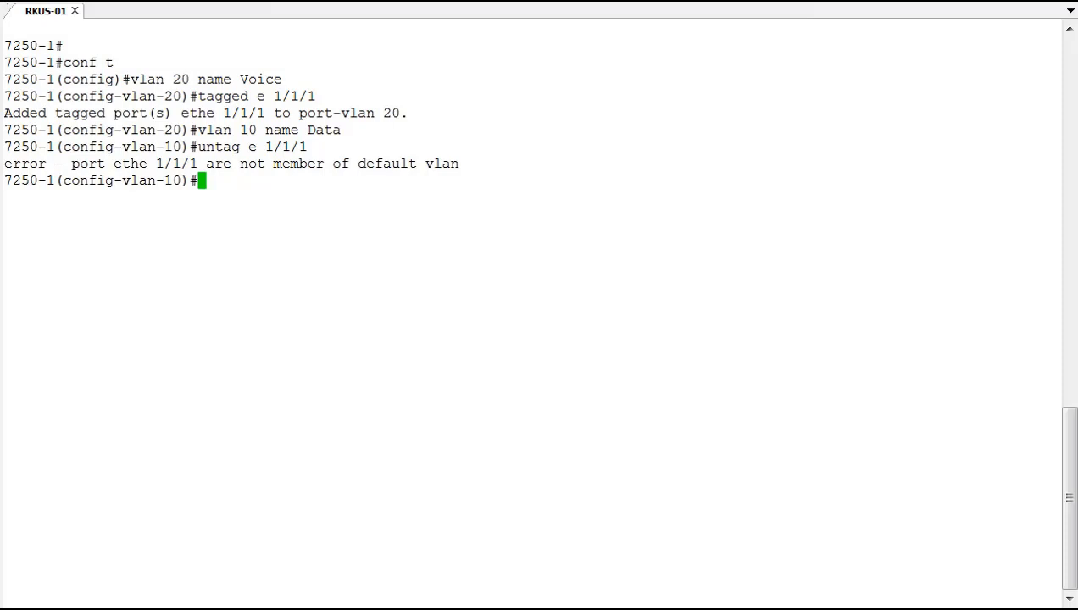
Add port 1/1/1 to VLAN 10 as tagged, then return to global configuration
text(ta)
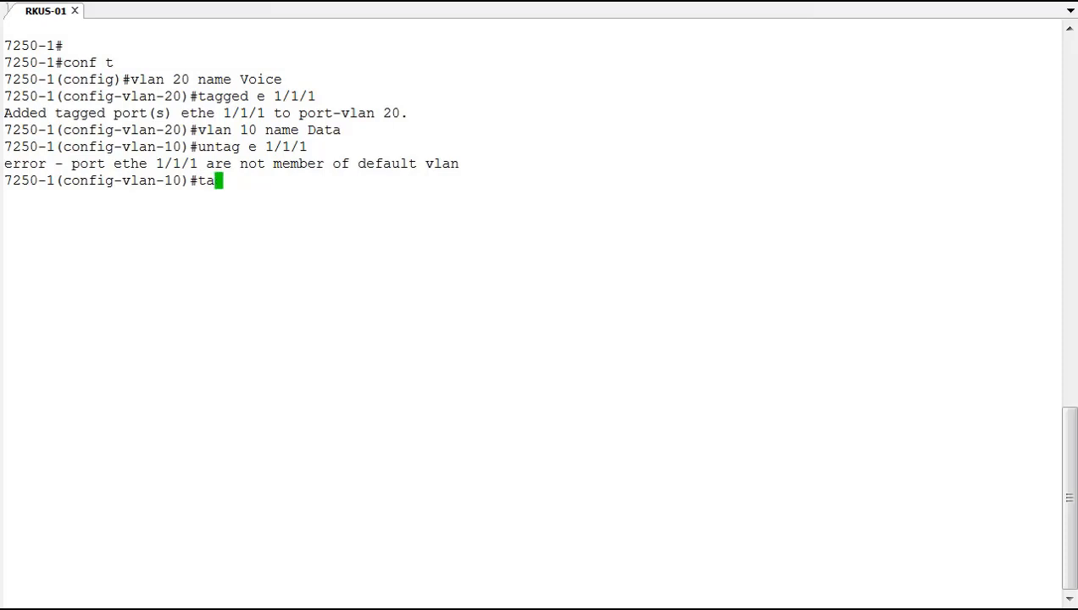
text(gg e 1/)
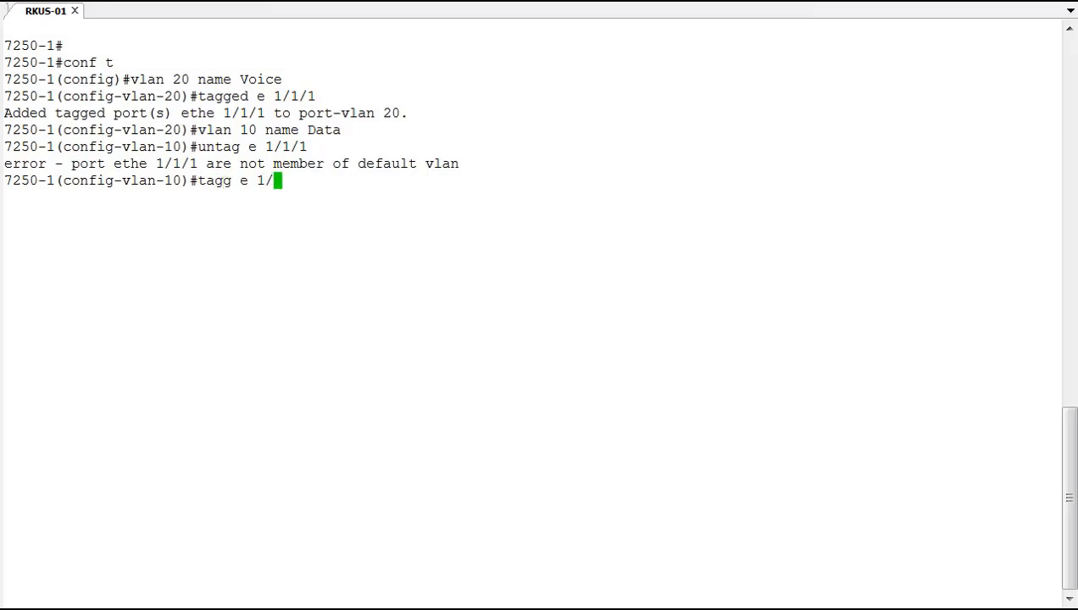
text(1/1)
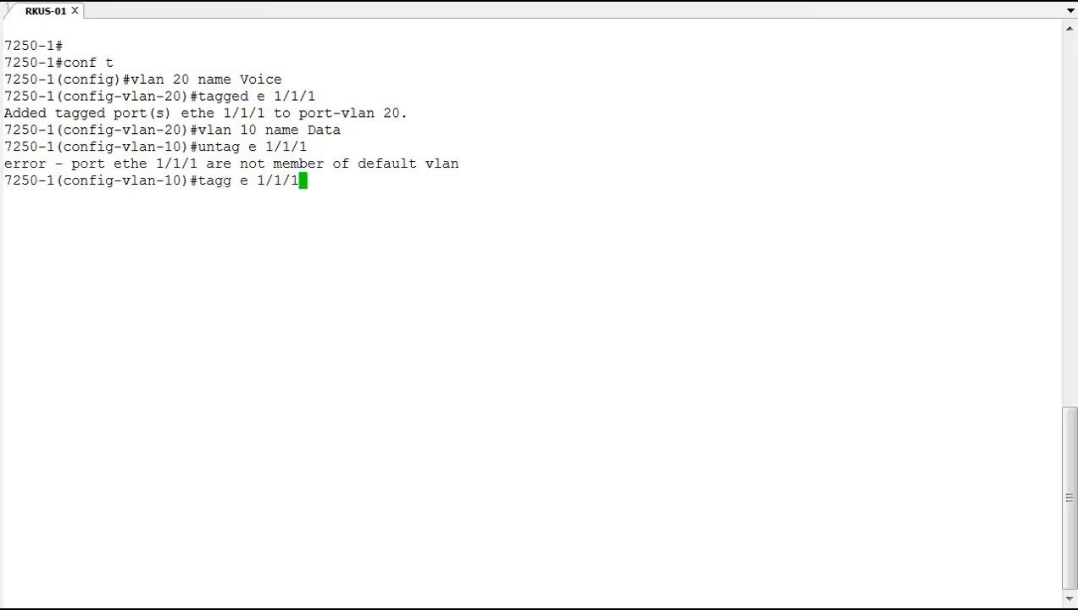
key(Return)
text(interfa)
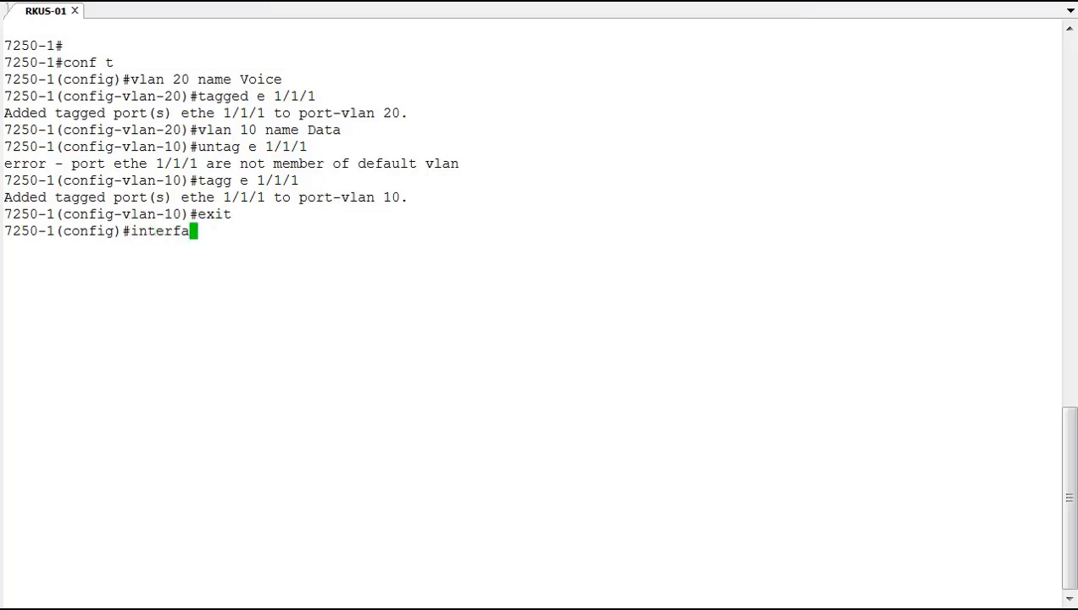
Enter interface configuration for port e 1/1/1
text(ce e 1/1/)
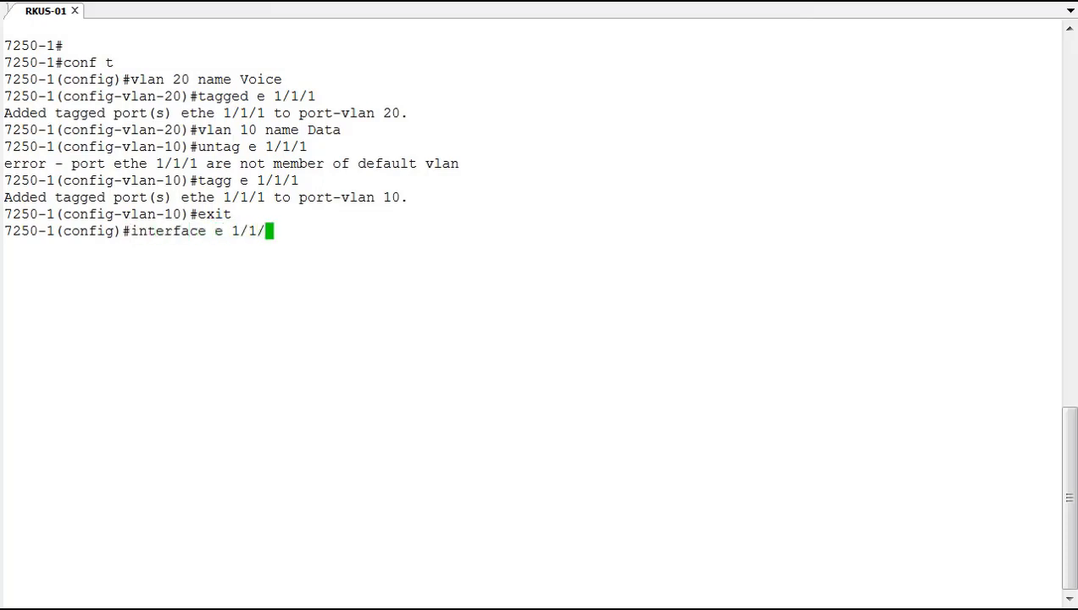
key(Return)
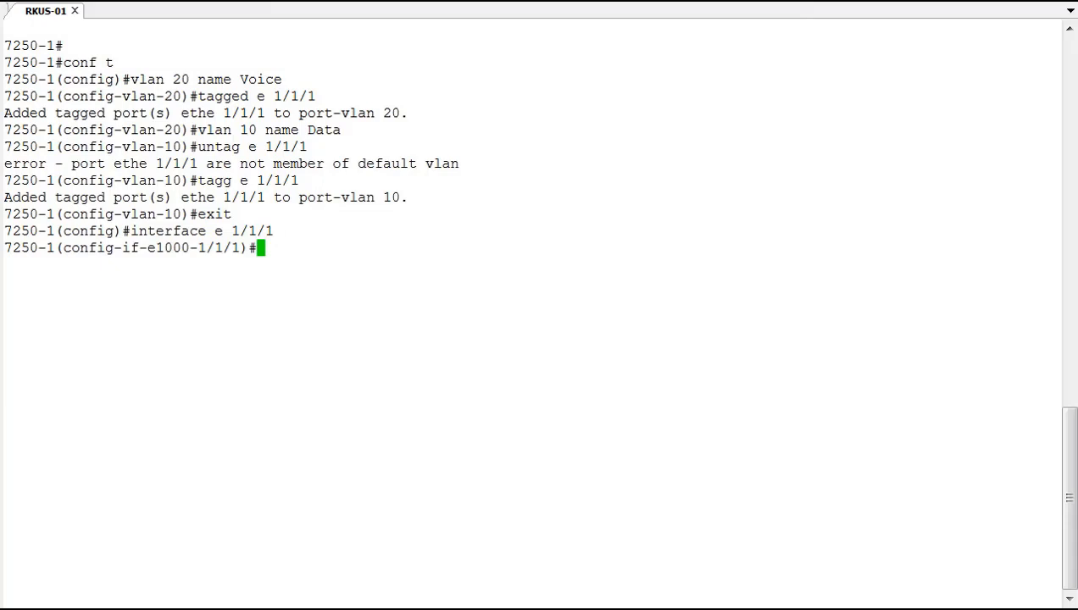
Set dual-mode with default VLAN 10 on port 1/1/1 after checking dual-mode ? options
text(dual-mode)
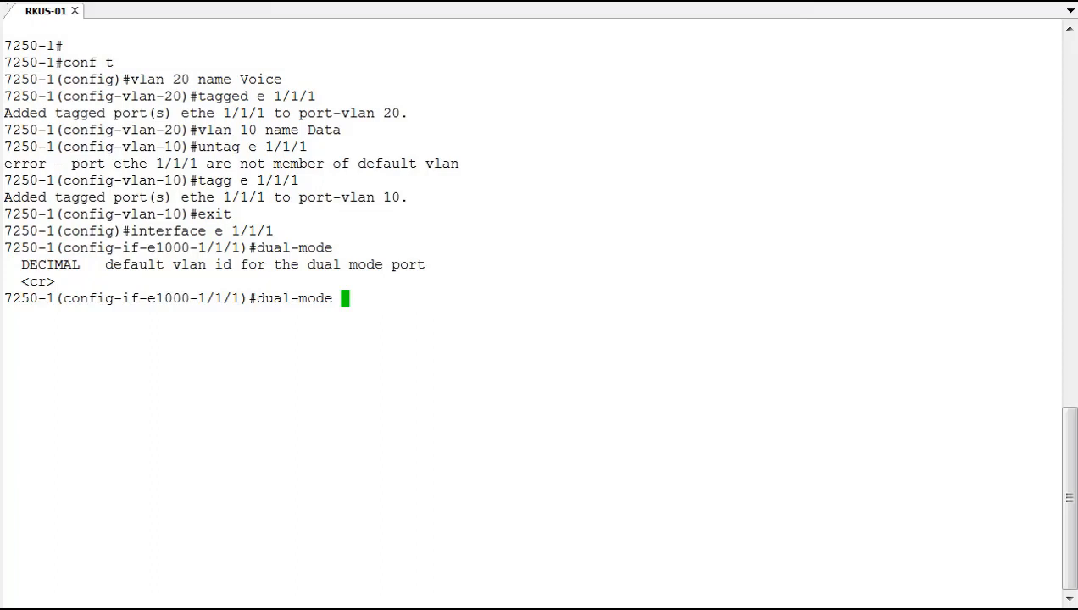
text(10)
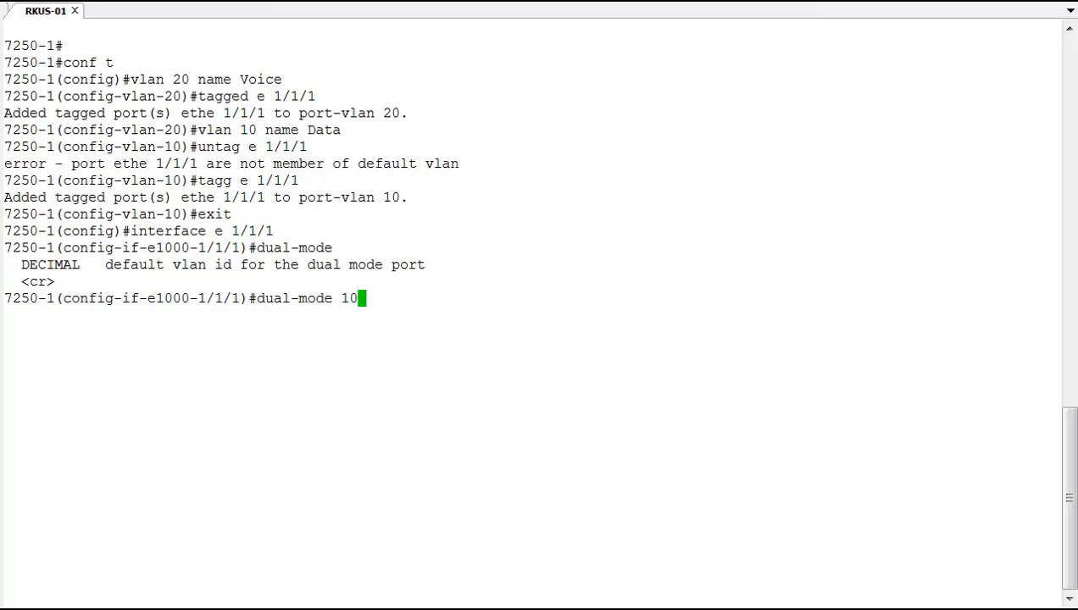
key(Return)
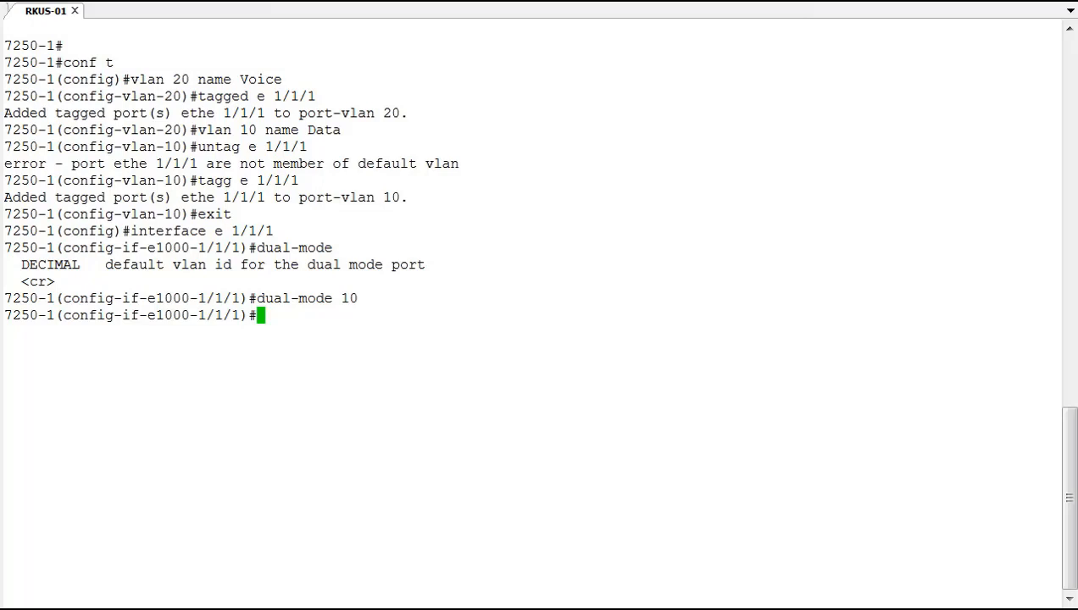
Run show interface e 1/1/1 and highlight 'Member of 2 L2 VLANs, port is dual mode in Vlan 10'
text(show interface e 1/1/1)
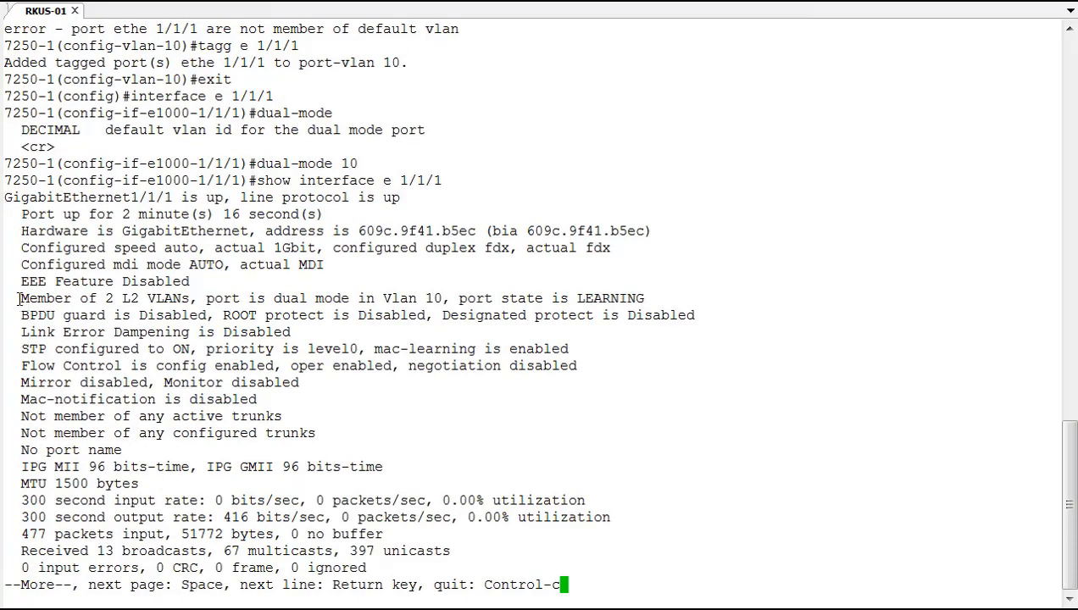
drag(20, 298, 239, 299)
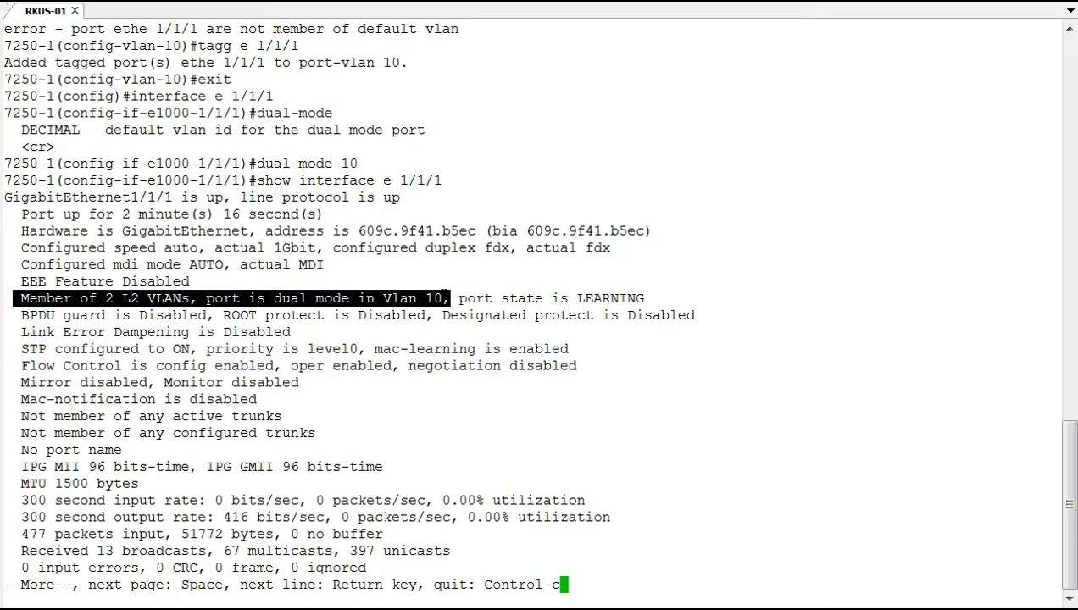
mouse_move(853, 278)
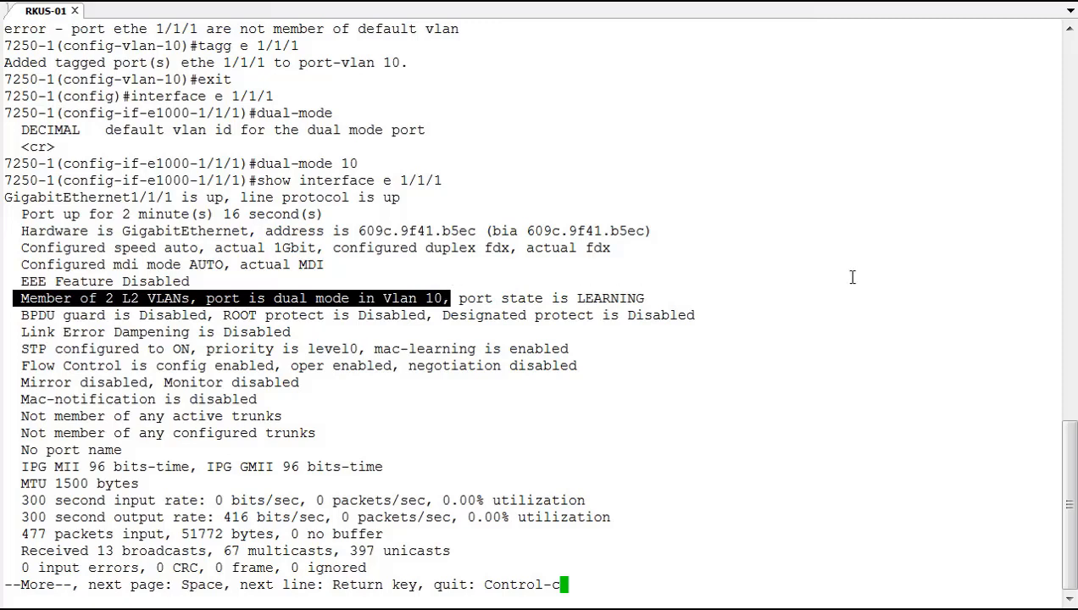